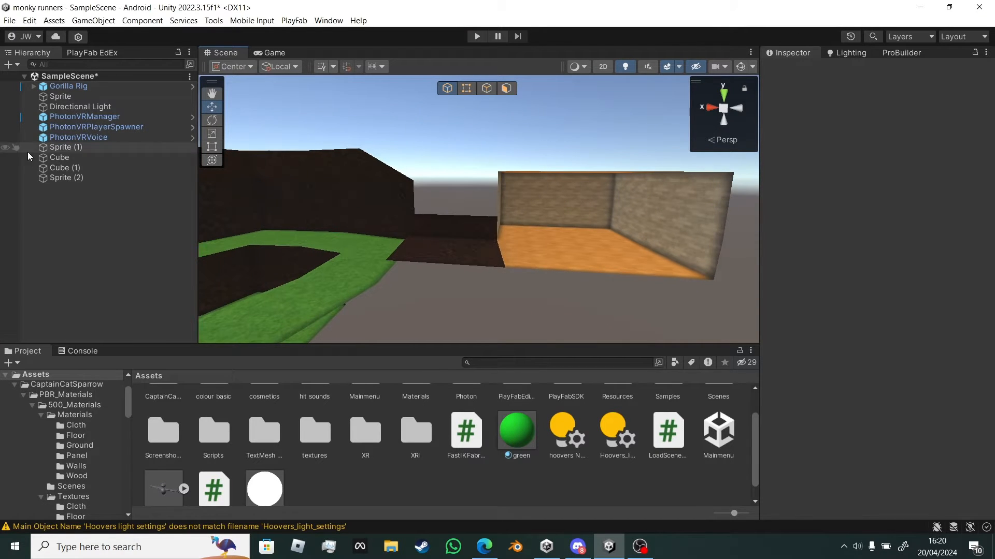
Step: Select the map-loader cubes Cube and Cube (1) in the Hierarchy for deletion
left_click(59, 157)
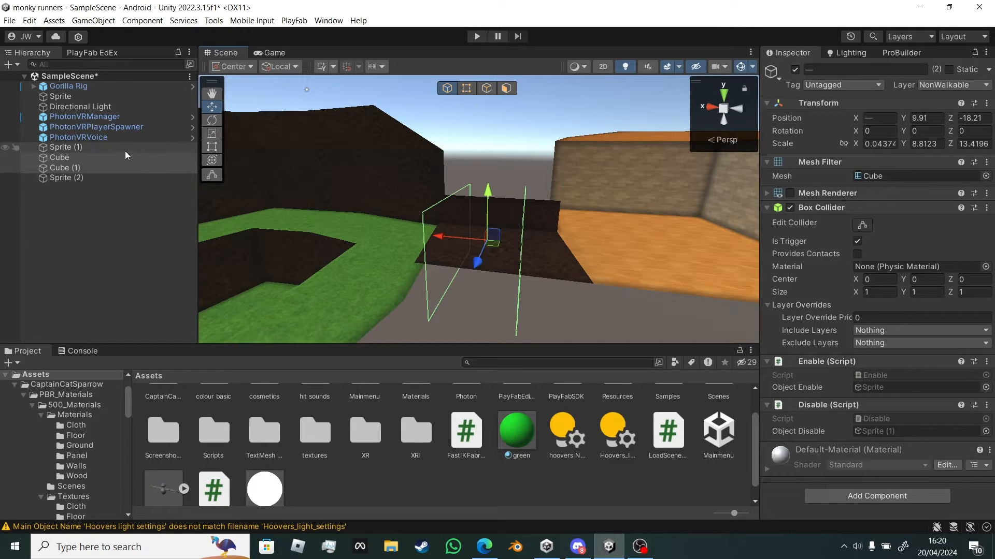
left_click(65, 167)
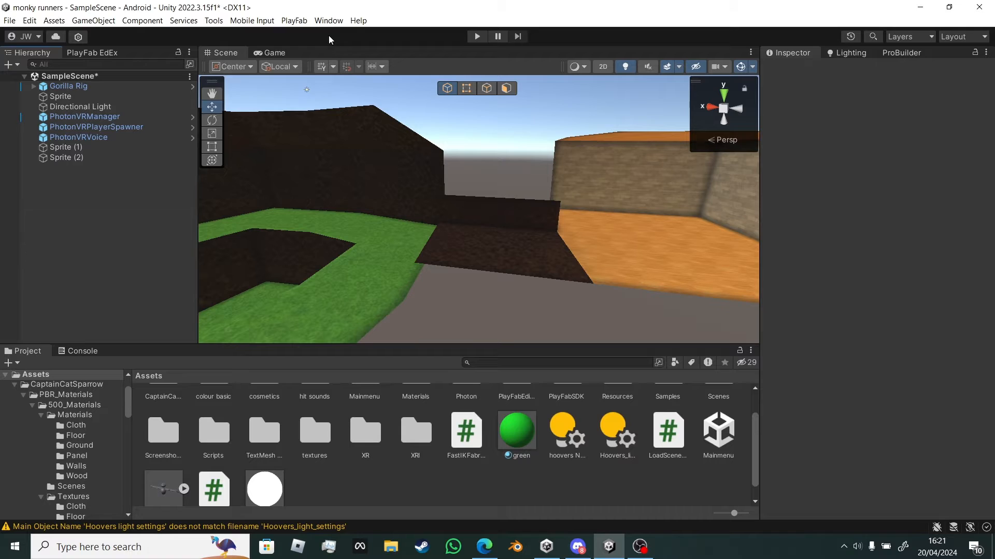
Step: Open the Occlusion Culling window from Window > Rendering
left_click(328, 21)
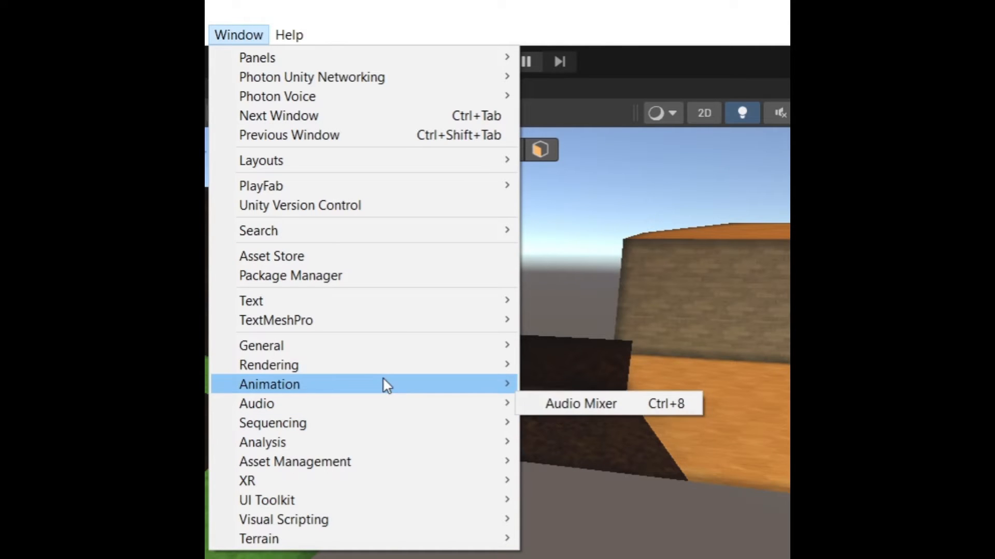
mouse_move(269, 364)
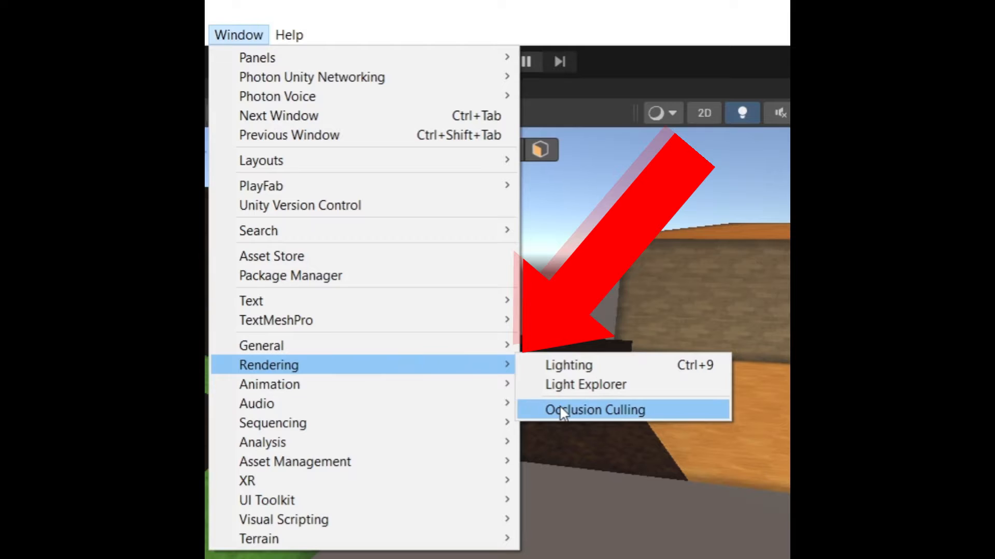
left_click(594, 410)
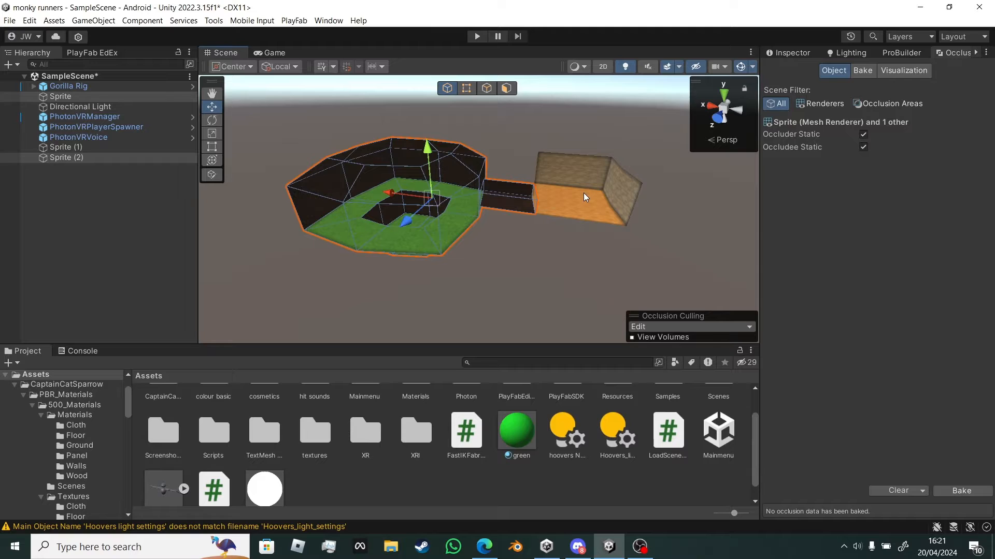
Step: Add the remaining sprite map piece to the selection and bake 16.2 KB of occlusion data
left_click(584, 190)
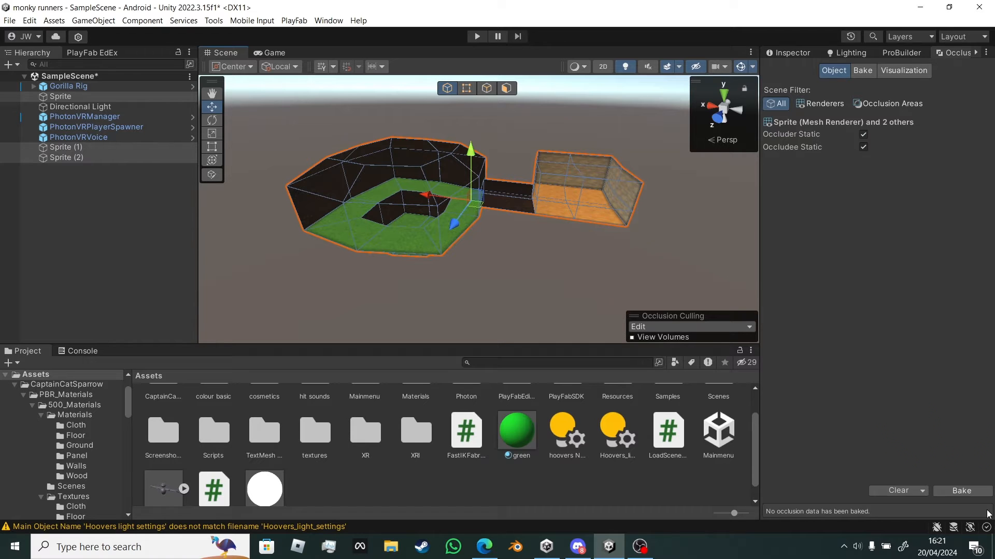
left_click(903, 70)
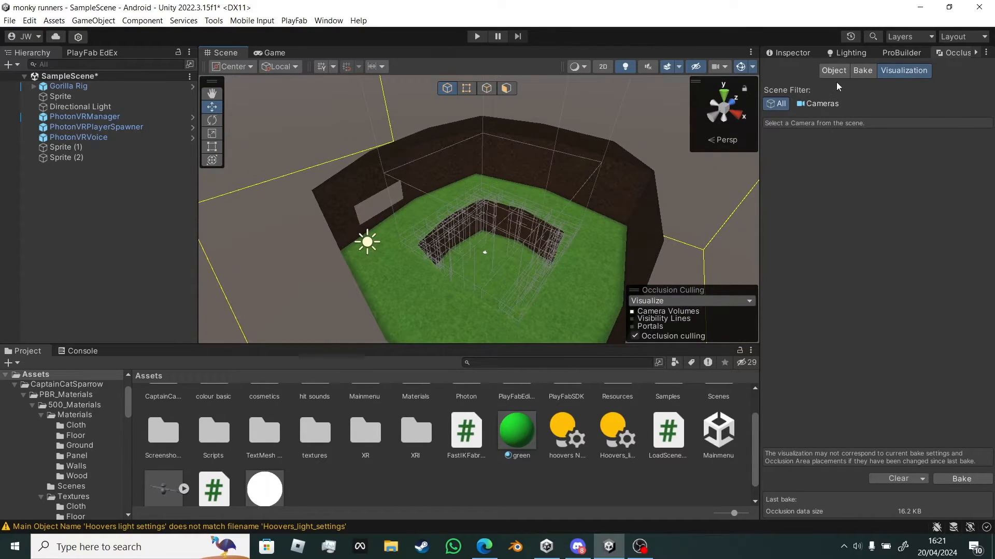
Step: Return to the Object tab of Occlusion Culling and select the room's wall piece
left_click(833, 70)
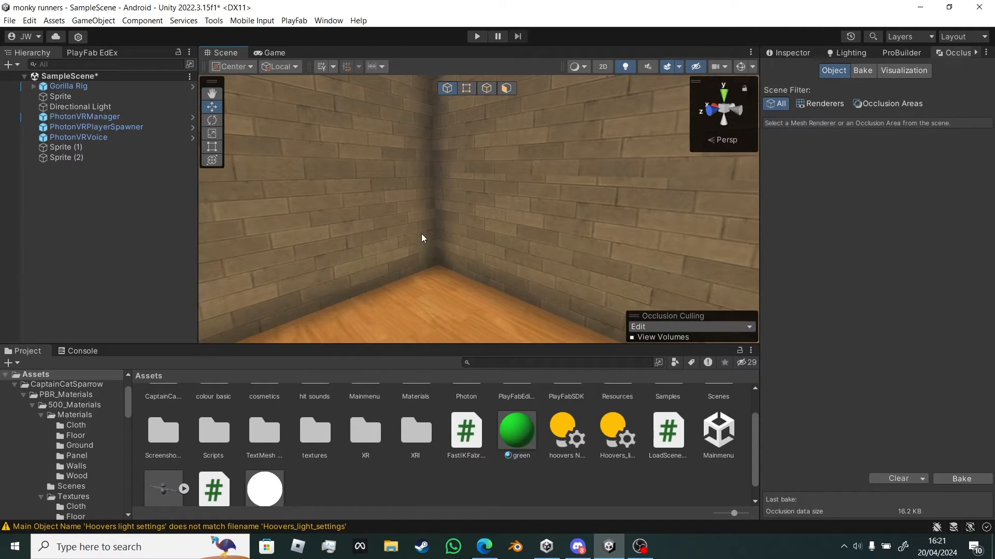
left_click(66, 147)
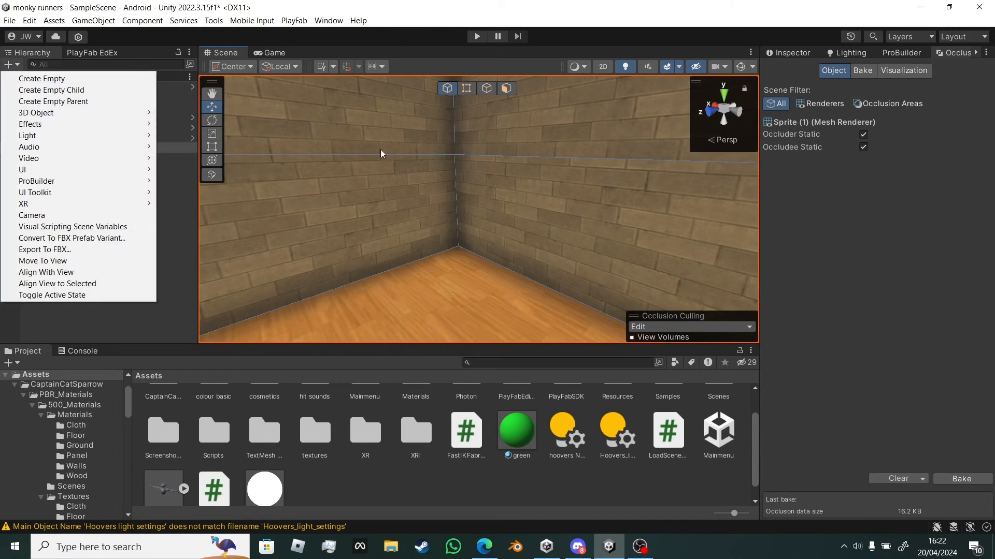
left_click(36, 112)
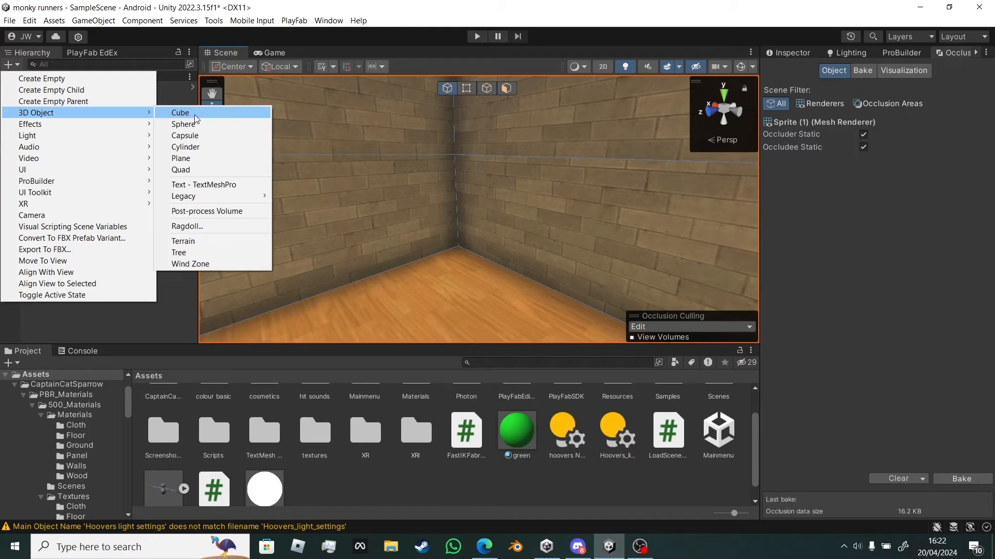
left_click(181, 112)
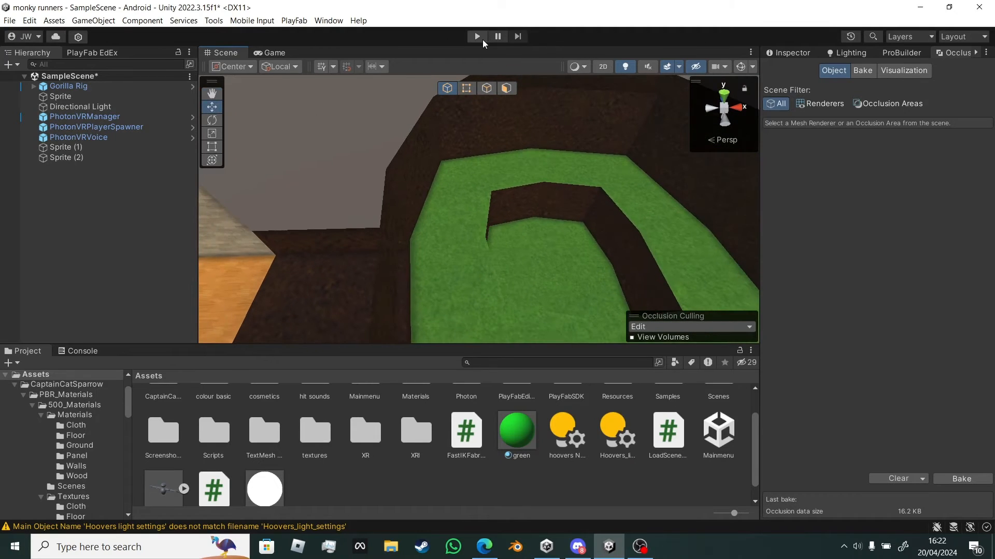
Step: Enter Play mode and let the domain reload finish to test the culled scene
left_click(475, 36)
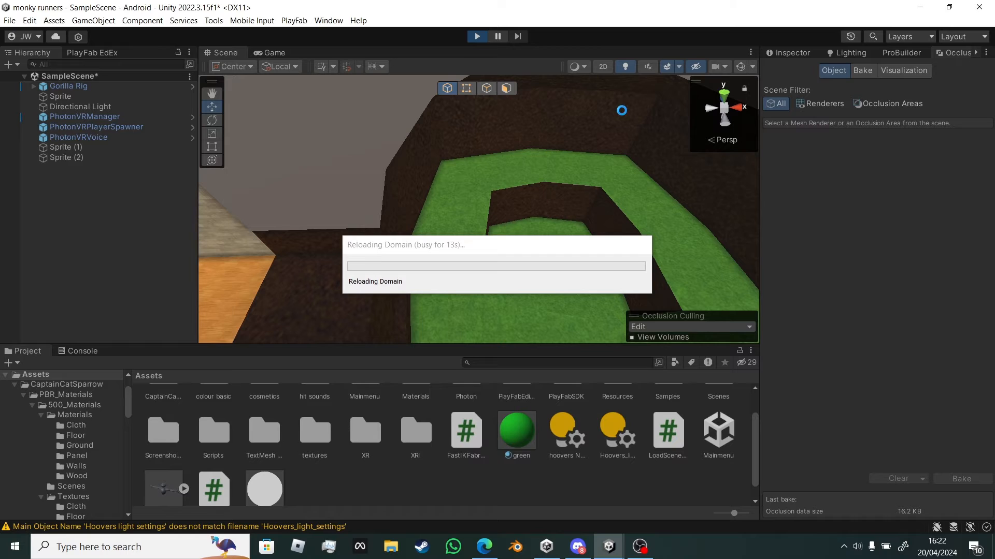
mouse_move(607, 546)
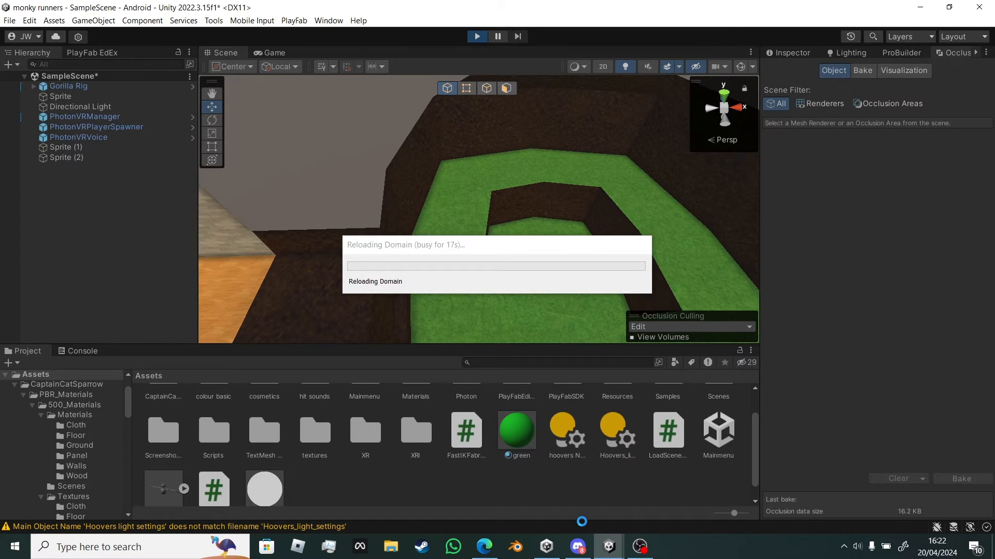
mouse_move(576, 546)
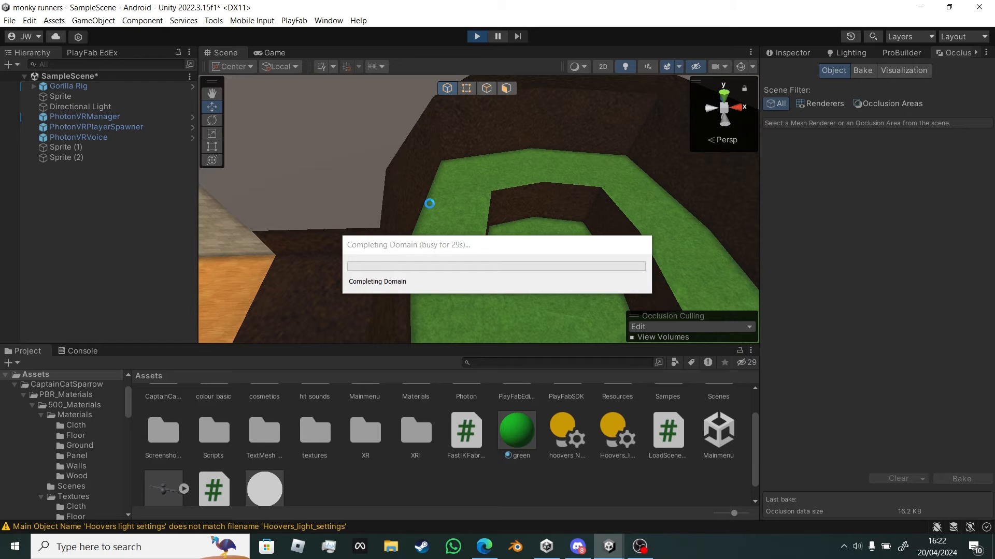
left_click(477, 36)
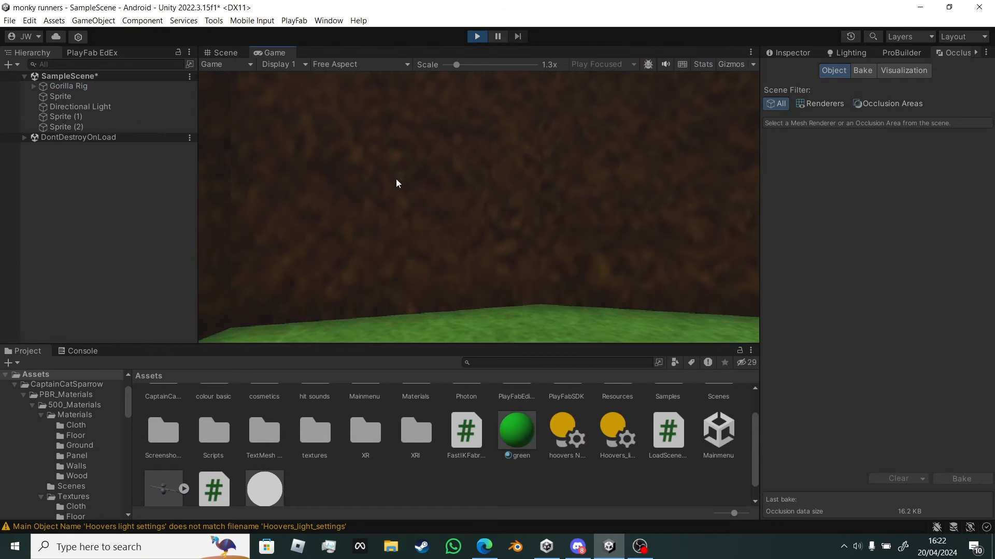
Step: Show the Scene view during play and expand Gorilla Rig in the Hierarchy
left_click(223, 53)
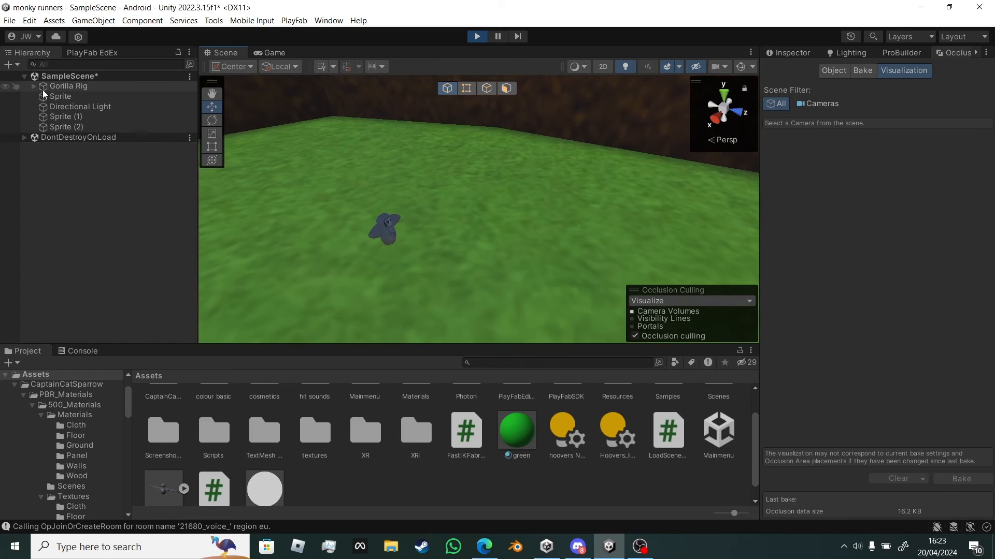
left_click(35, 85)
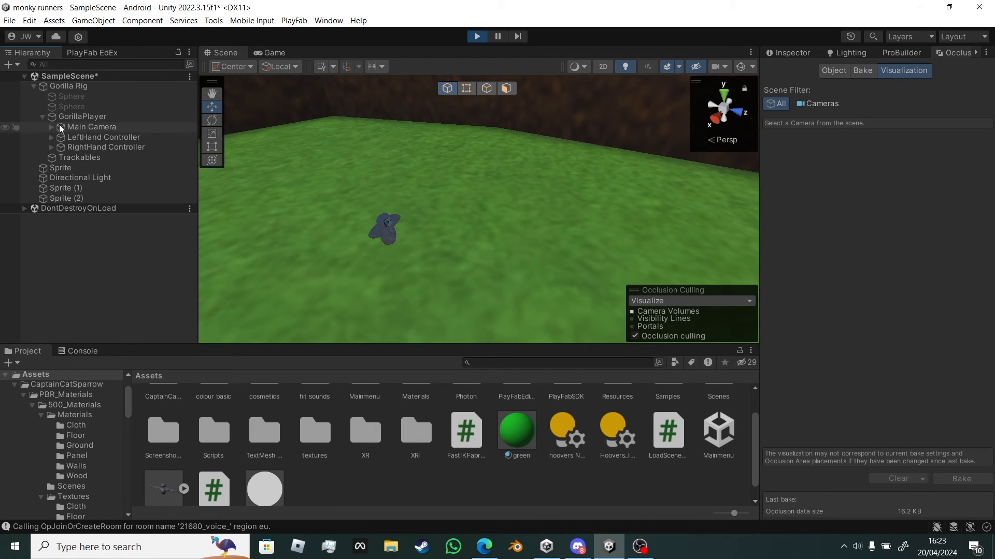
Step: Select GorillaPlayer in the Hierarchy and switch to the Rotate tool
left_click(82, 116)
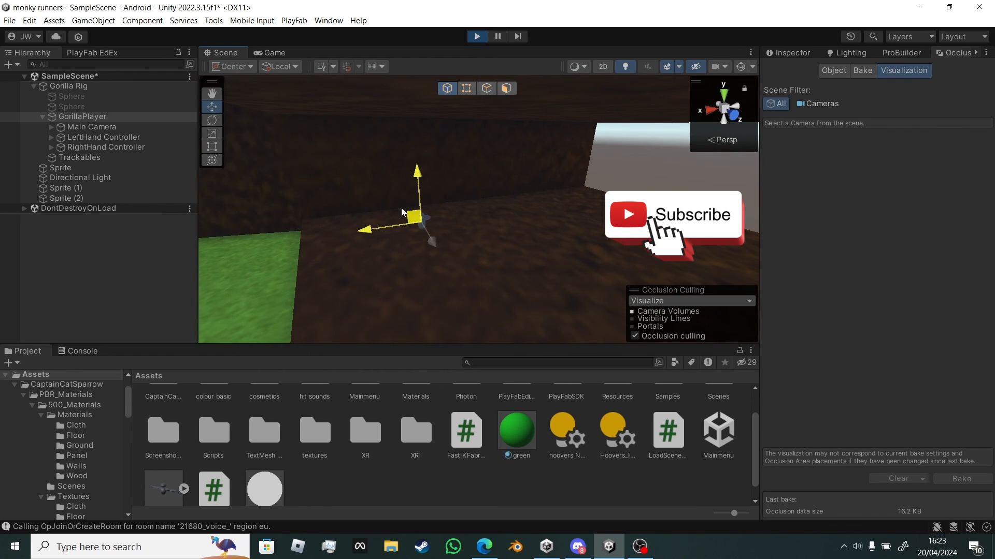
left_click(212, 121)
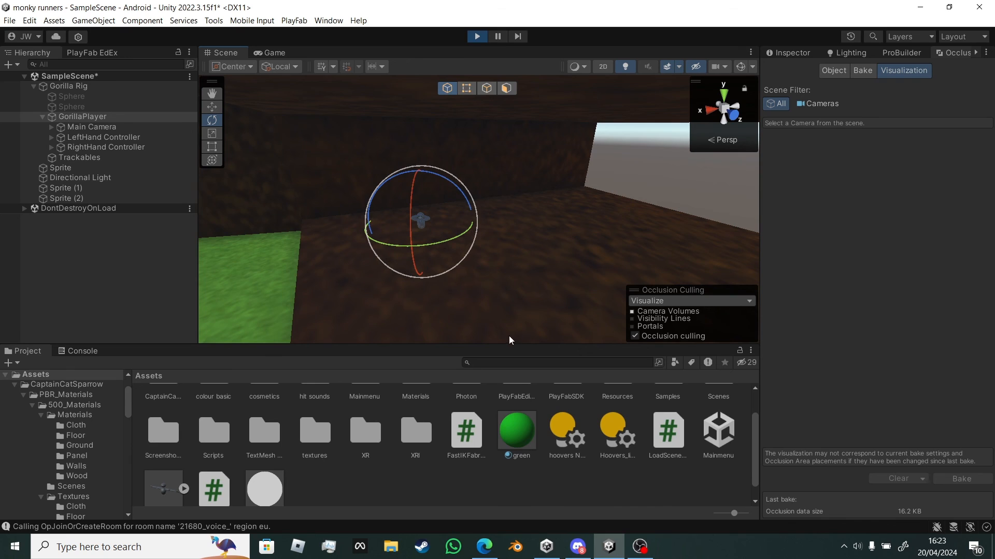
mouse_move(639, 546)
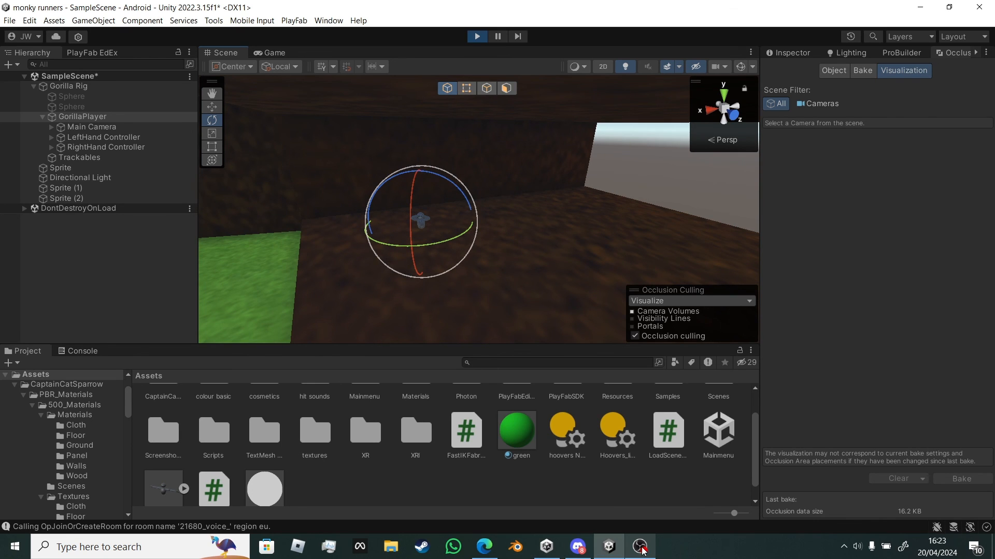